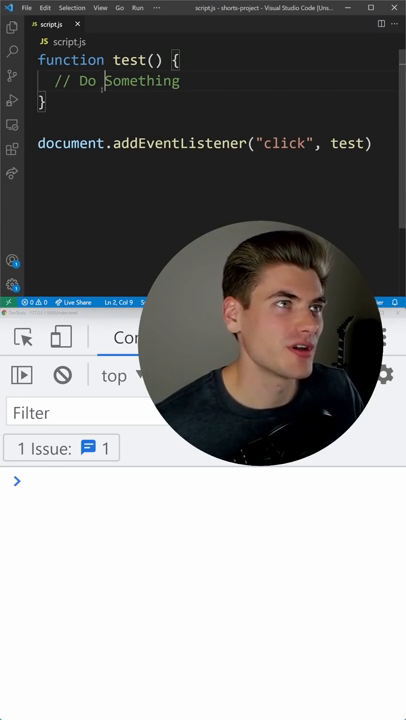
Add const test2 = test and log test2 === test, which prints true.
type("const tes")
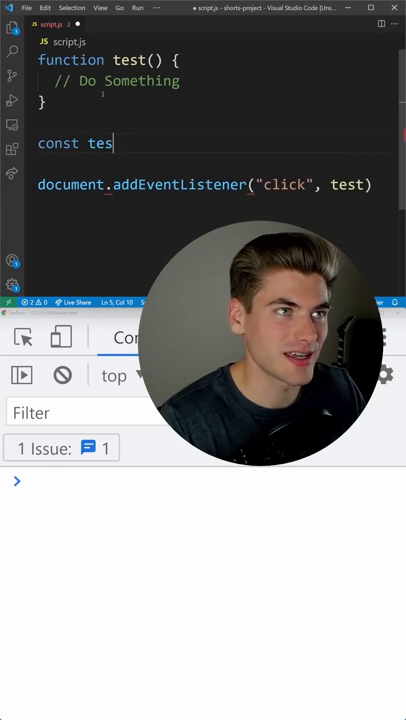
type("t2 = test")
type("console.log(")
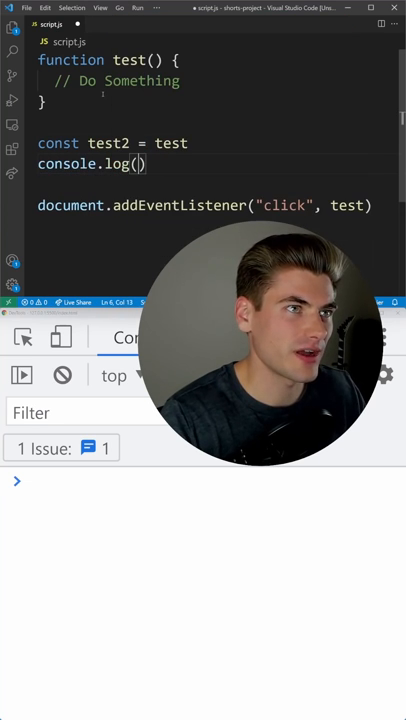
type("test2 === test")
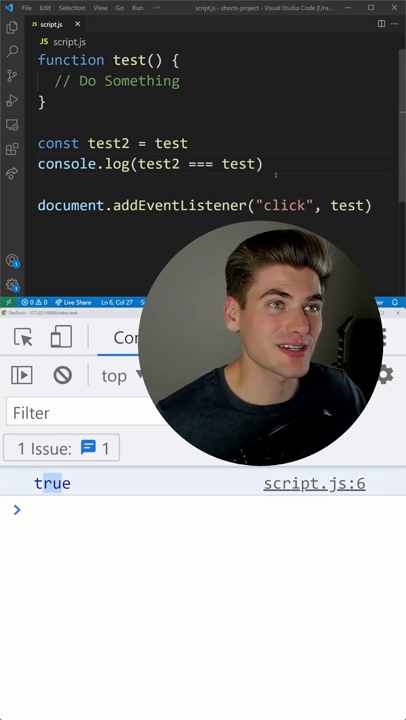
Replace the test2 lines with console.dir(test) to inspect the function's properties.
type("tes")
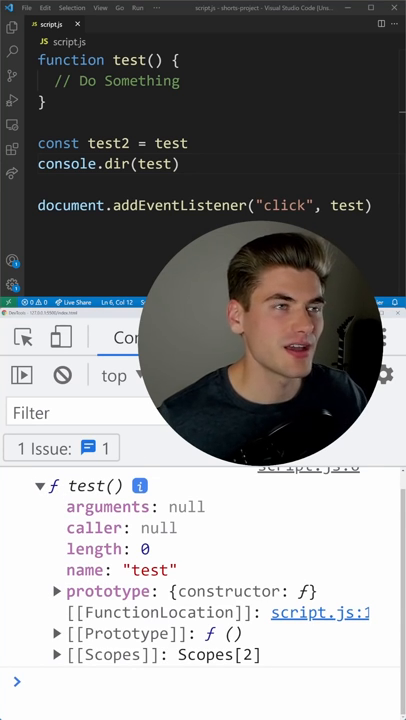
type("()")
left_click(218, 142)
type("test.prop =")
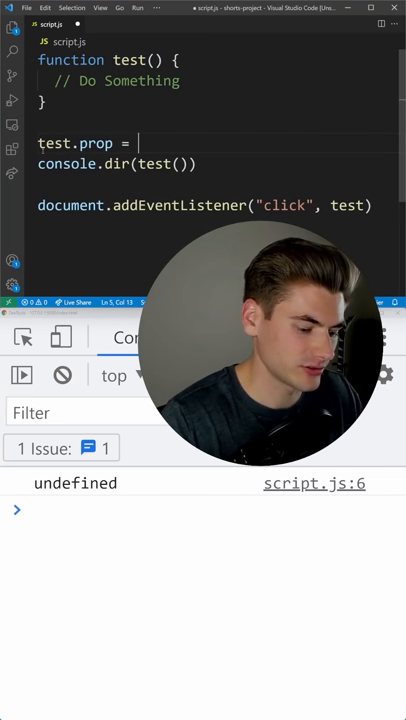
Set test.prop = "Hi" and expand ƒ test() in the console to see prop: "Hi".
type("\"Hi\"")
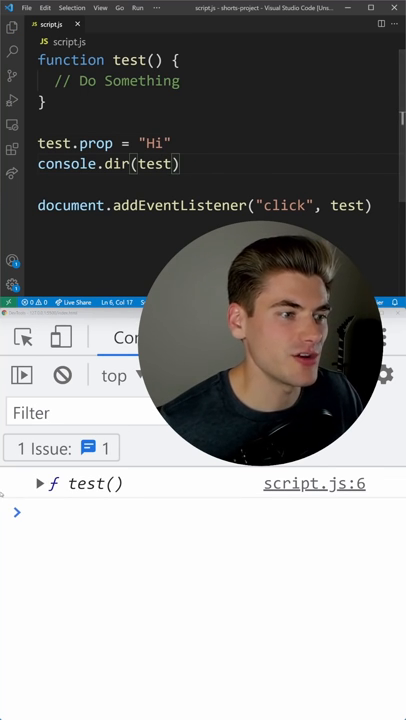
left_click(40, 482)
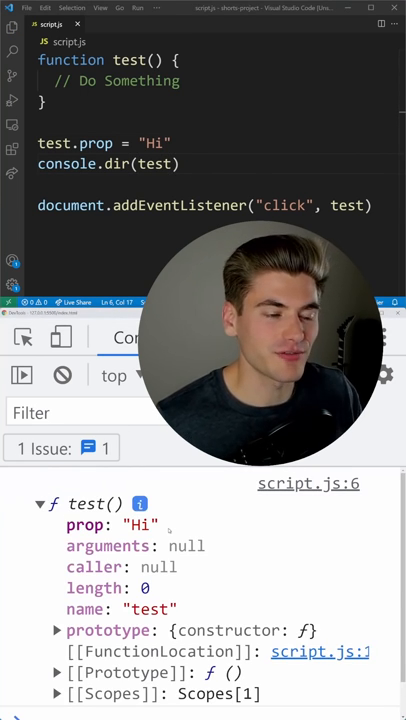